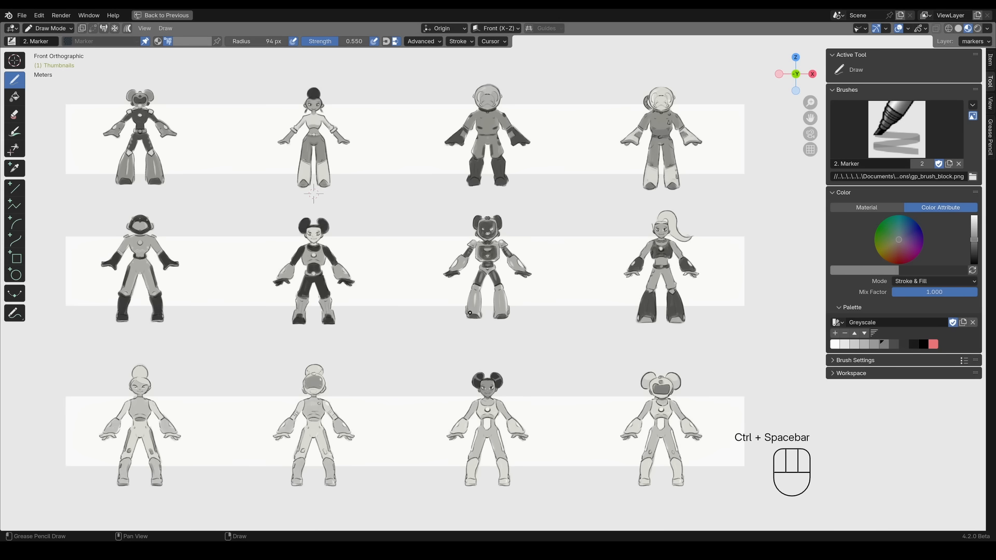
Save, maximize the viewport, and duplicate the Plane's Array modifier for the second honeycomb direction.
key(ctrl+s)
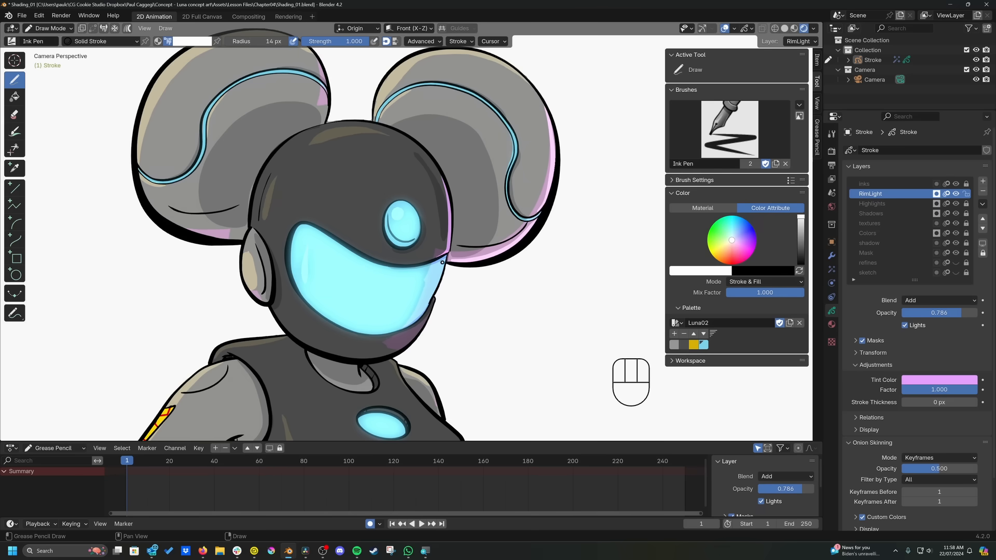
key(ctrl+space)
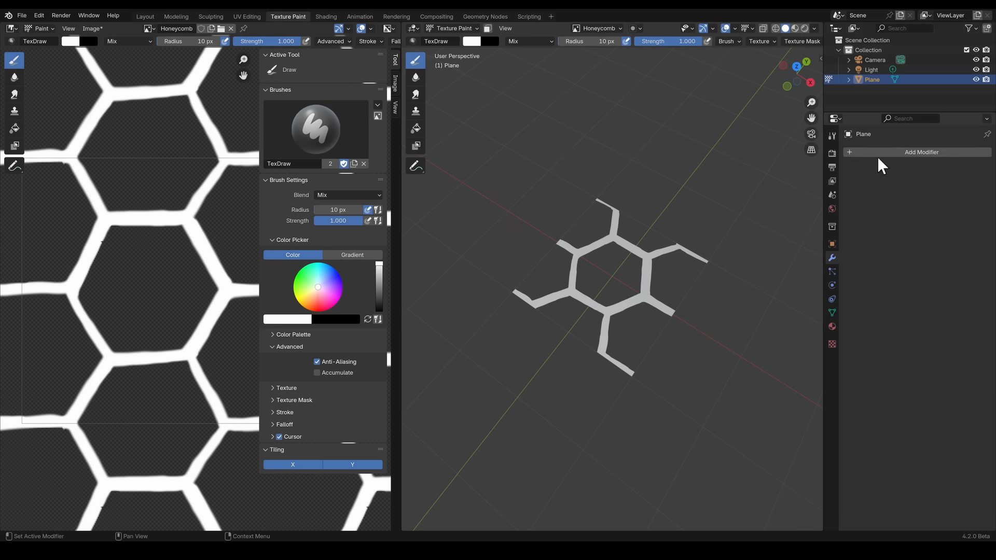
click(961, 168)
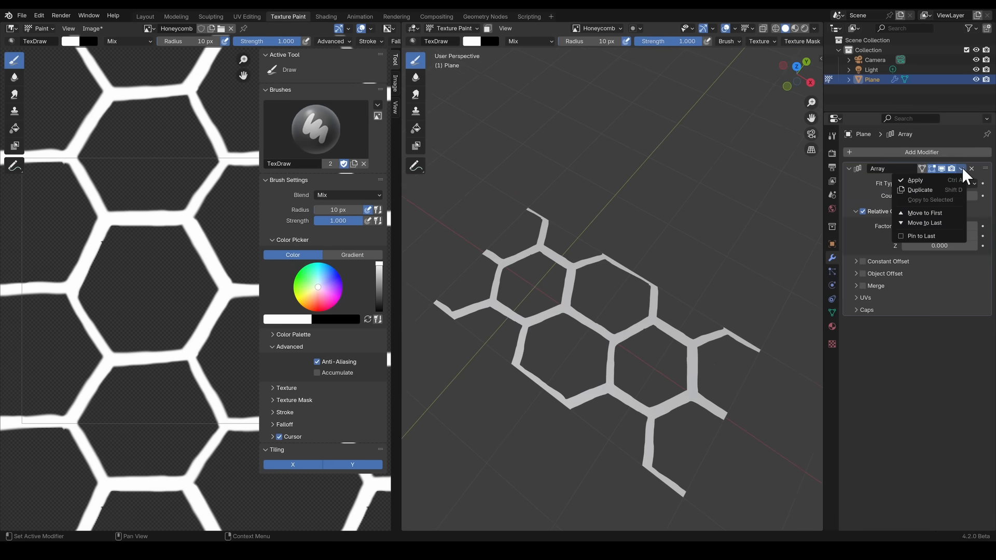
click(920, 190)
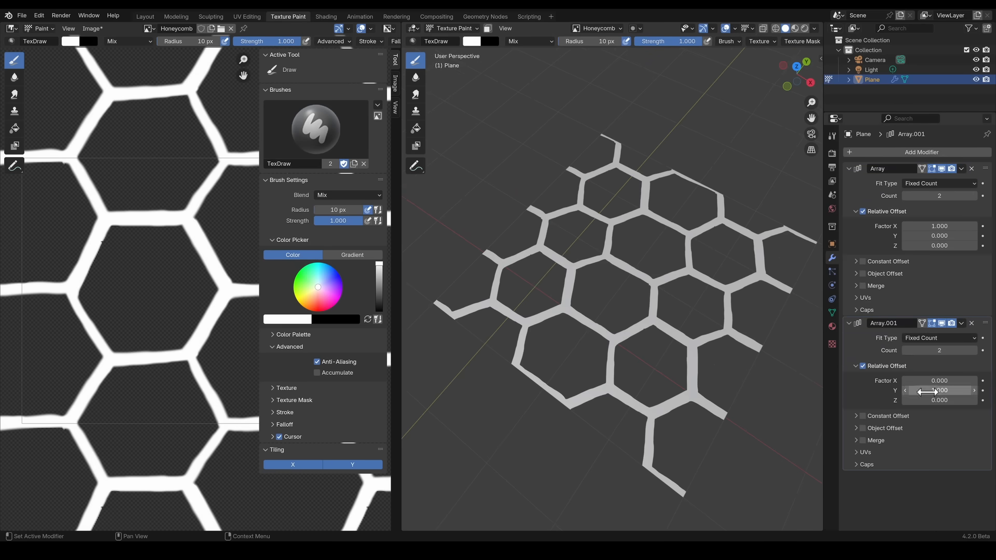